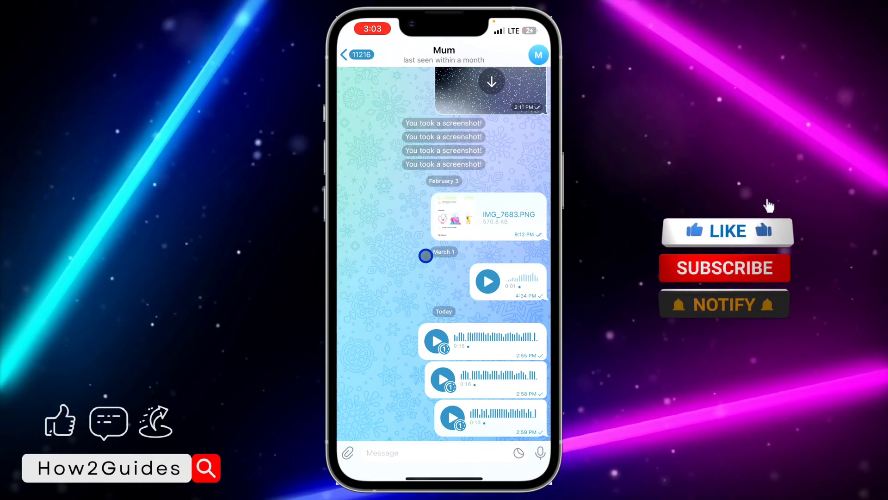
# Open the paperclip attachment picker showing recent gallery photos in the Mum chat.
pyautogui.click(727, 230)
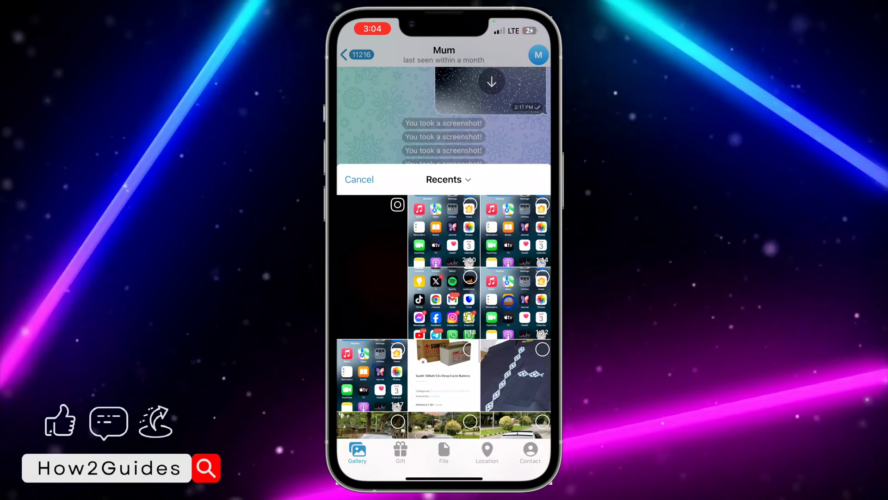
# Select two black car photos in the Recents gallery.
pyautogui.click(498, 375)
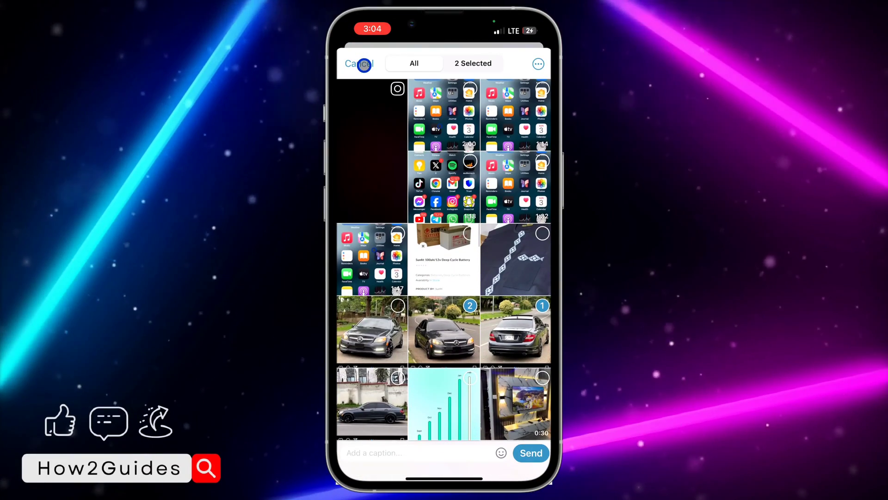
pyautogui.click(515, 331)
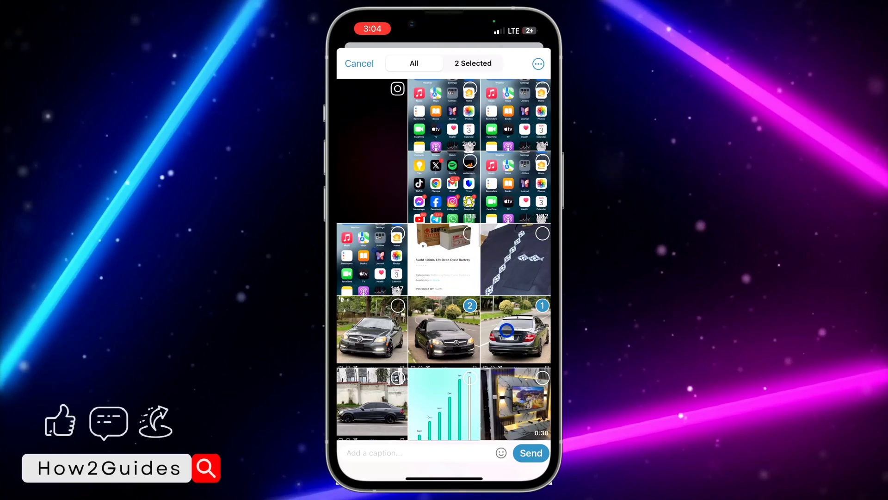
# Send both selected car photos to Mum using Send as Files.
pyautogui.click(538, 63)
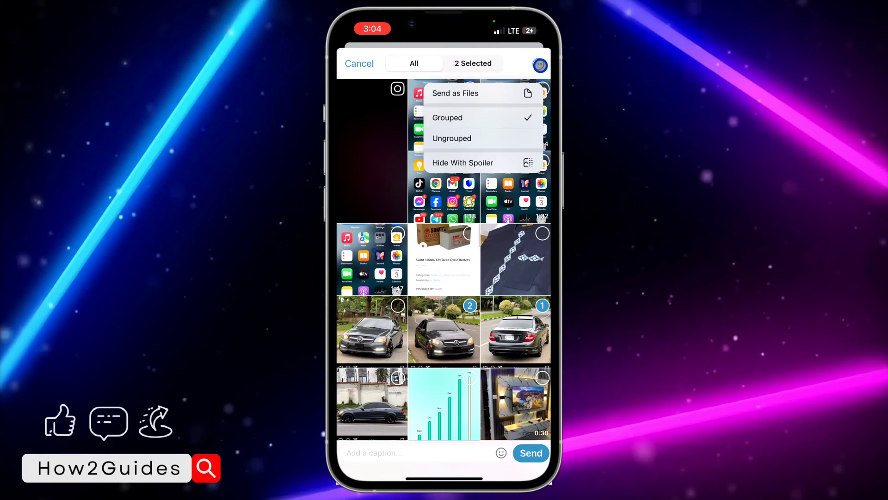
pyautogui.click(507, 93)
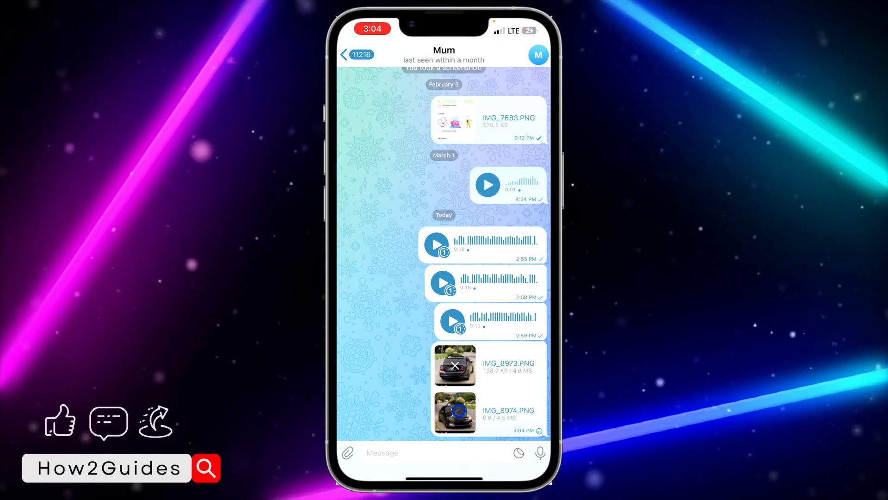
# Scroll down through the Mum chat past the sent PNG files.
pyautogui.scroll(-3)
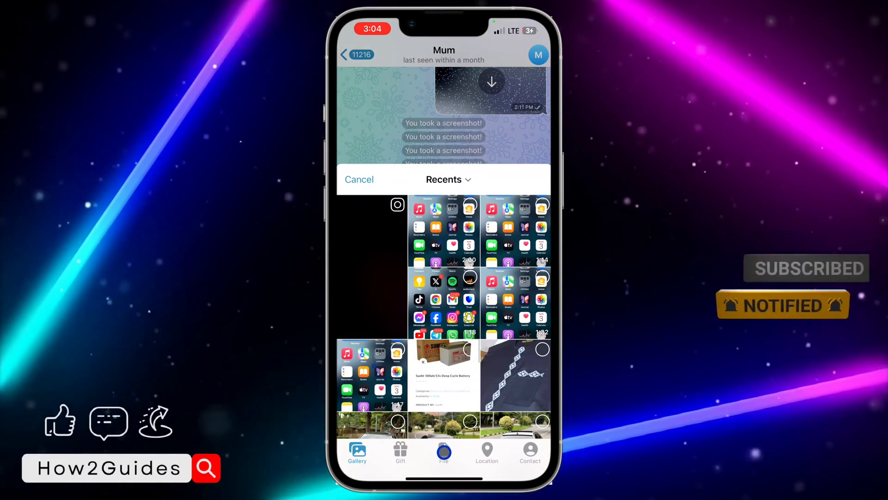
# Switch the attachment picker to File and open Select from Gallery.
pyautogui.click(444, 451)
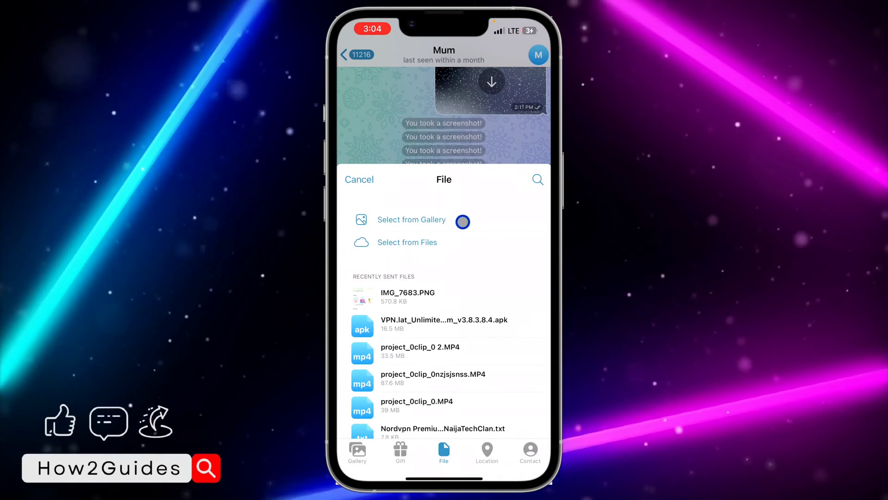
pyautogui.click(411, 219)
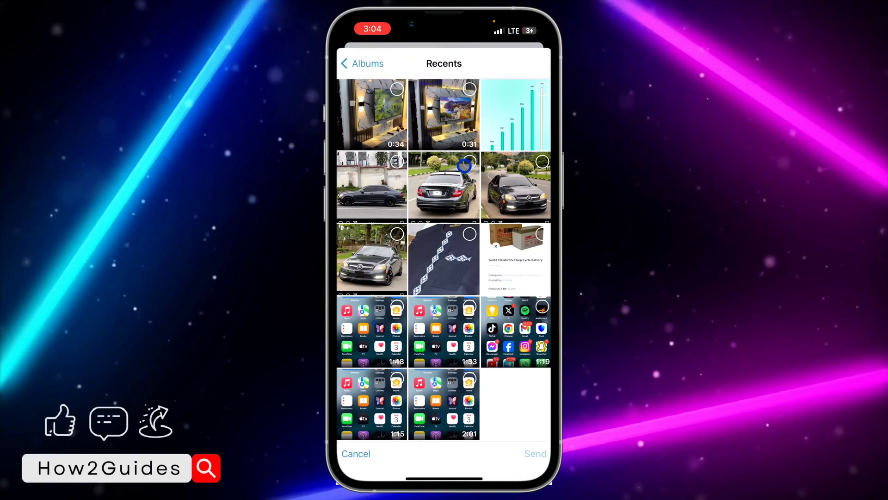
# Send the rear-view car photo as a file, then go back to Chats.
pyautogui.click(444, 185)
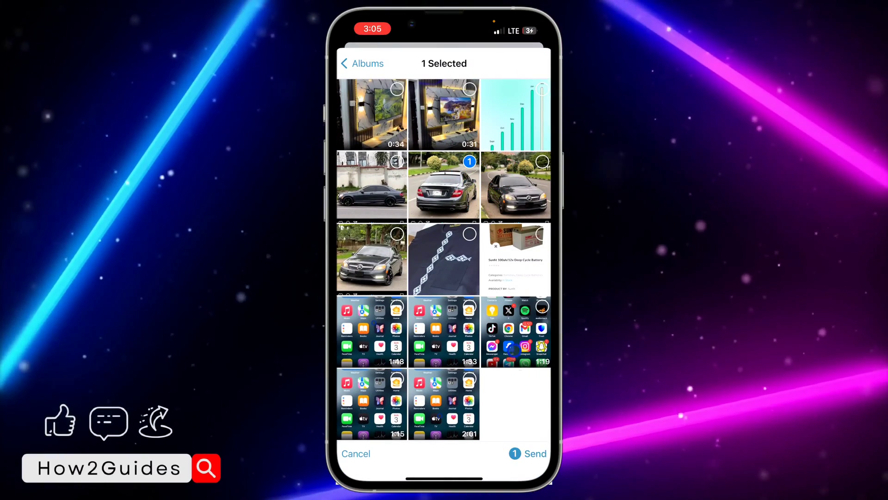
pyautogui.click(526, 453)
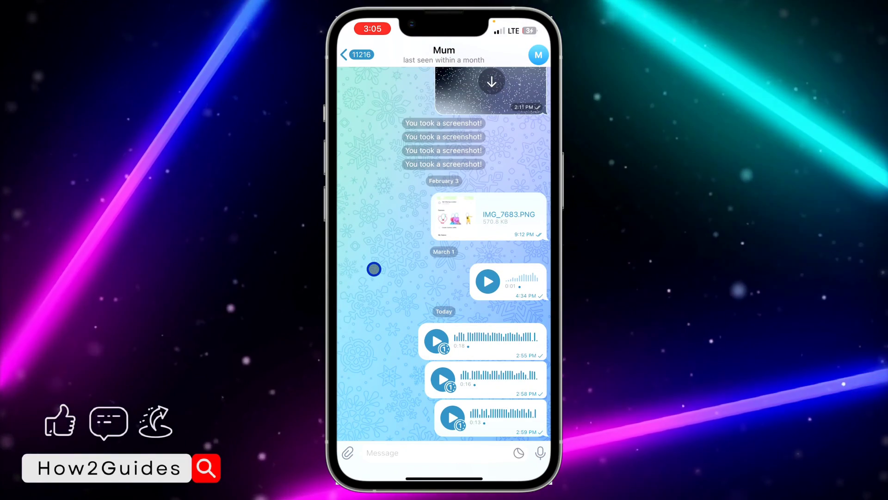
pyautogui.click(356, 55)
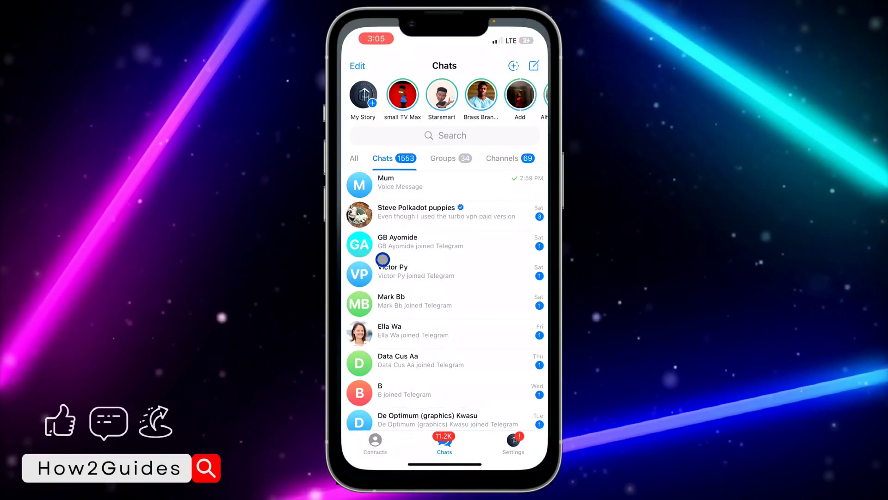